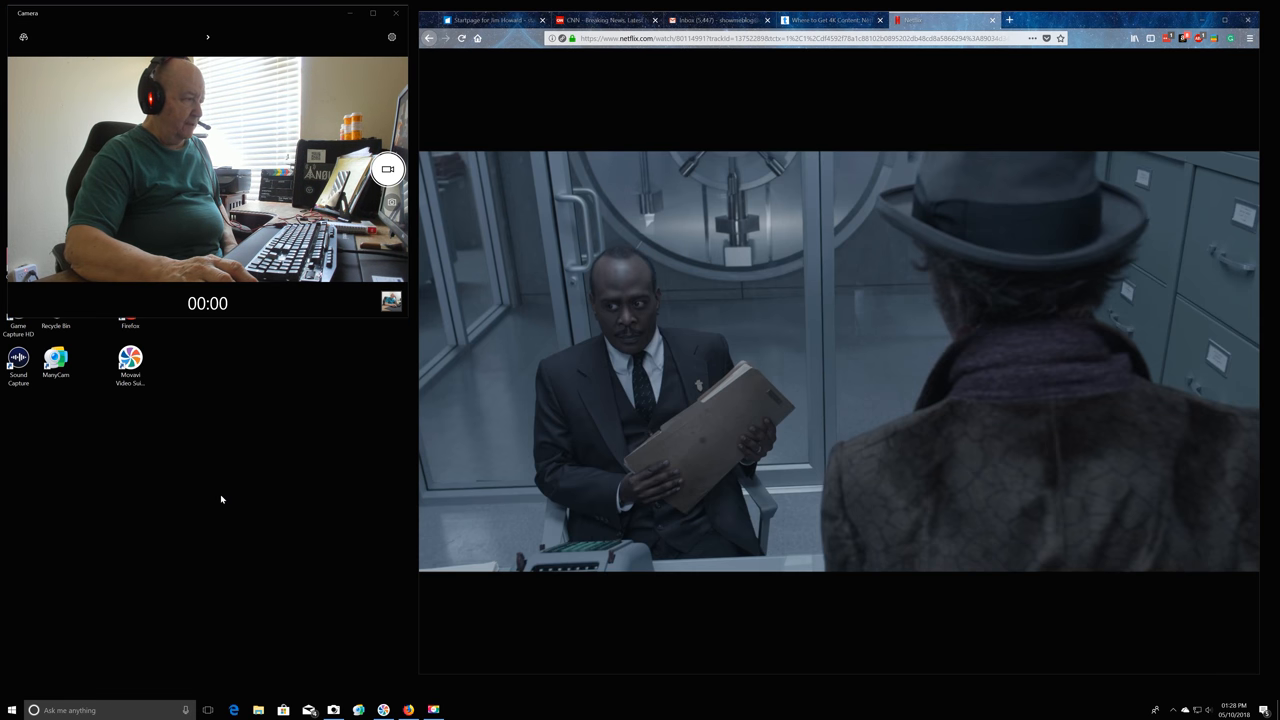
Launch NVIDIA Control Panel from the desktop context menu, landing on its Change Resolution page
right_click(222, 498)
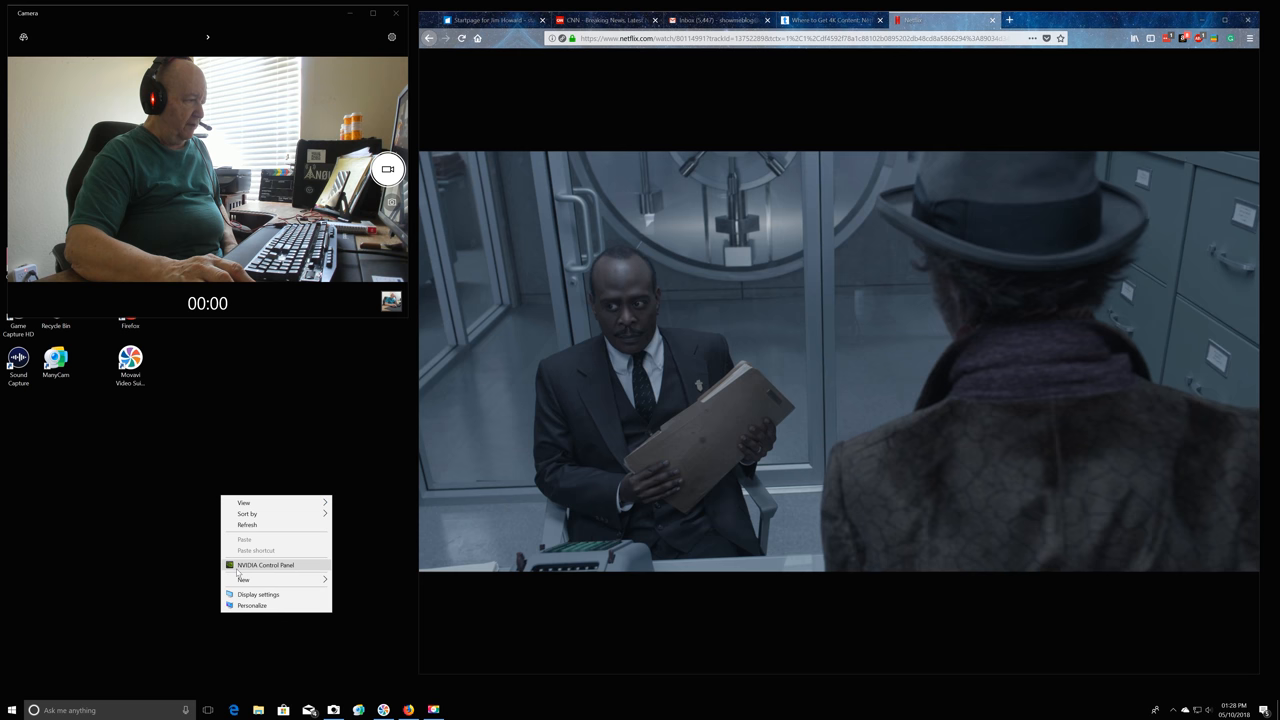
click(240, 569)
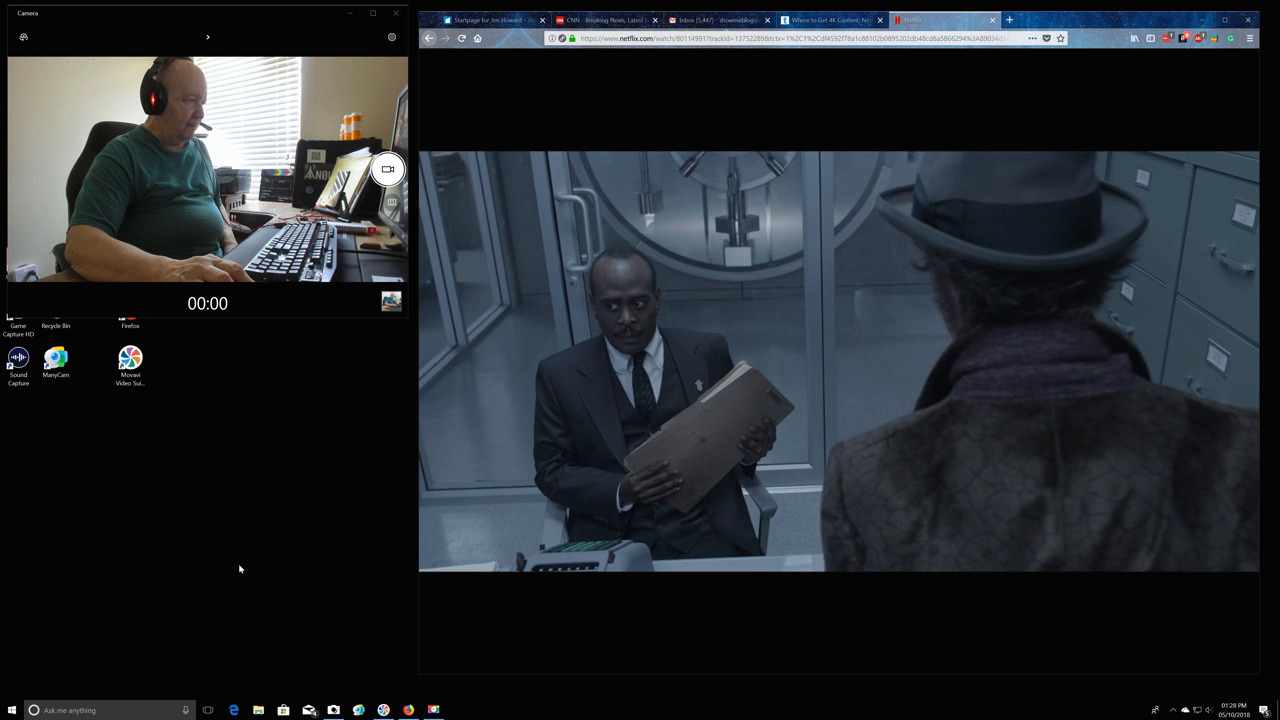
click(458, 710)
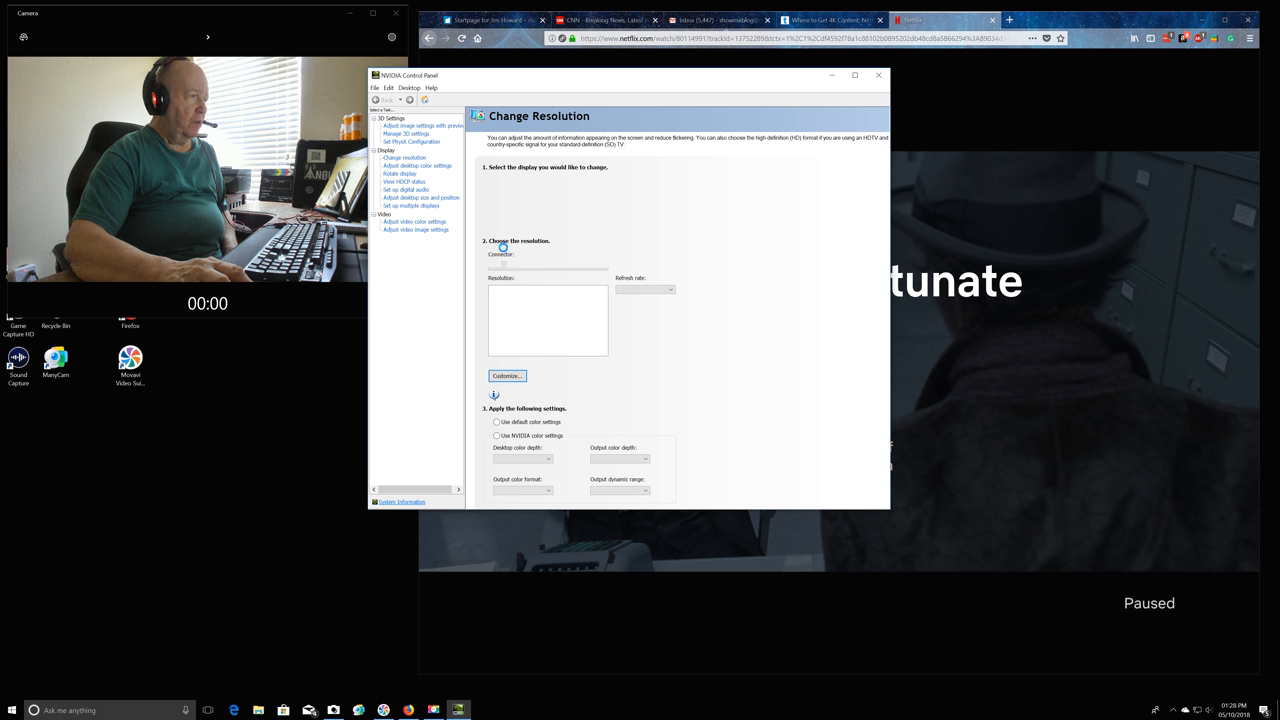
click(404, 158)
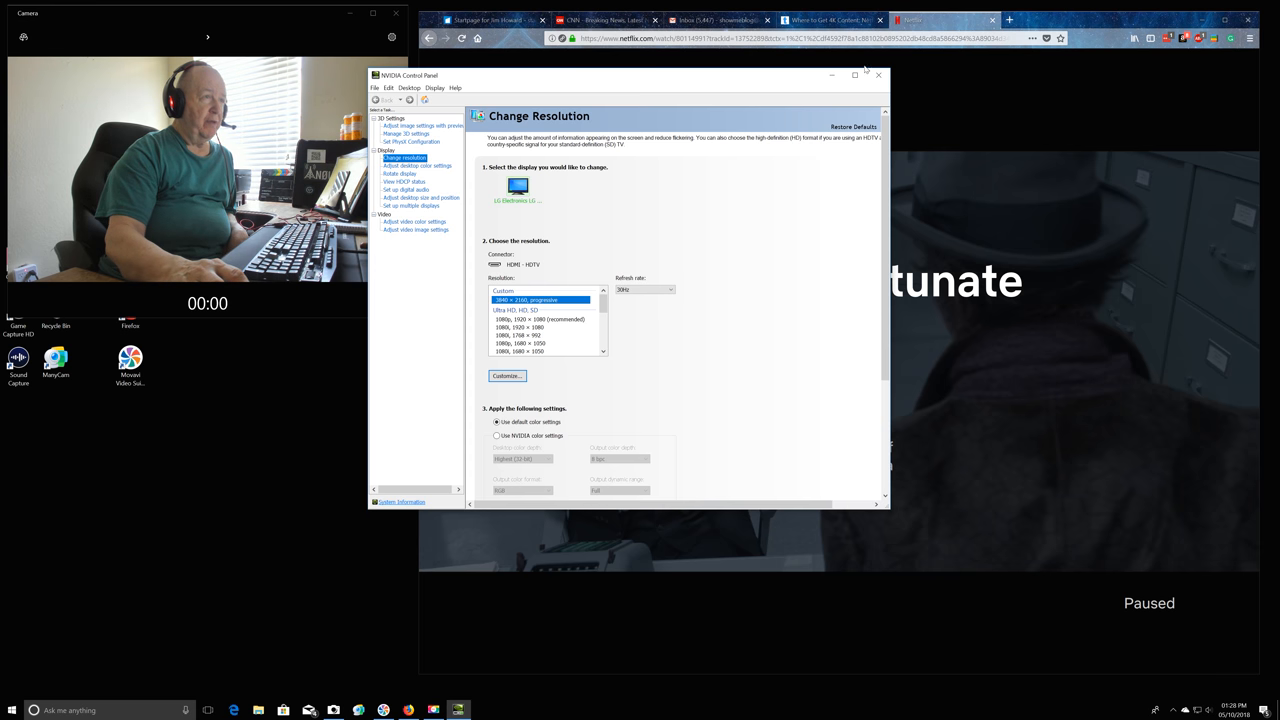
click(855, 74)
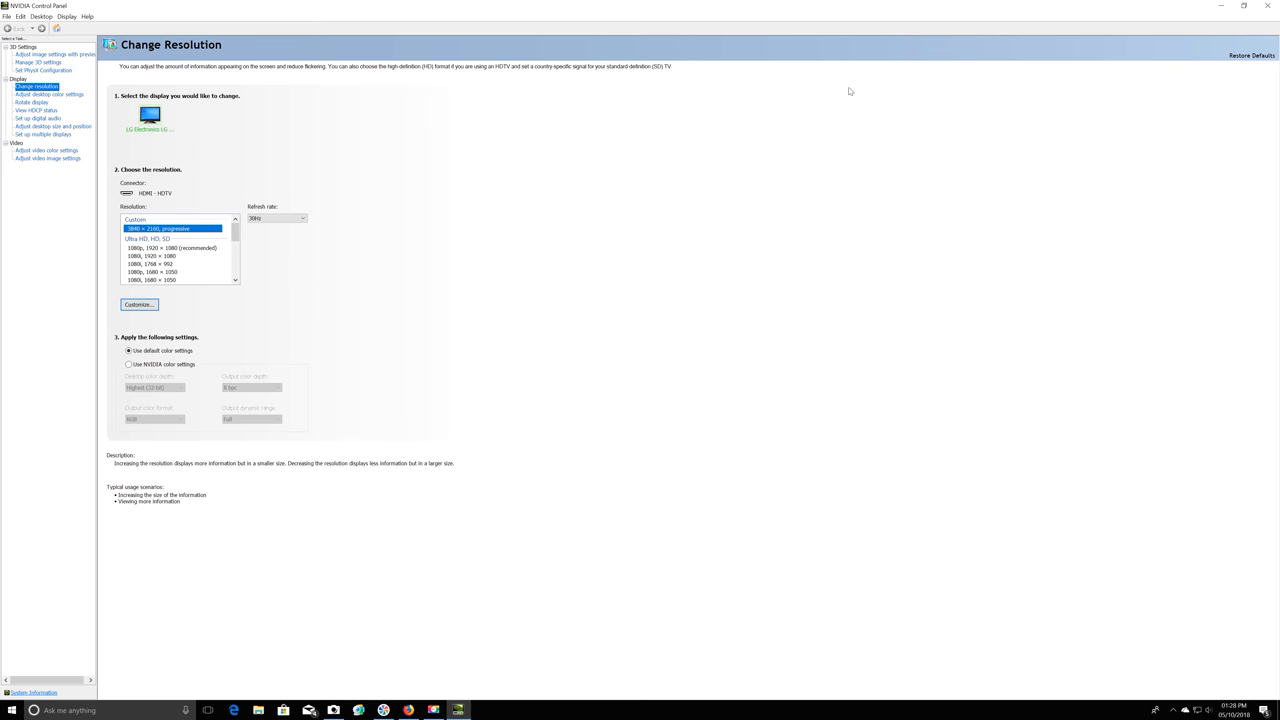
mouse_move(626, 318)
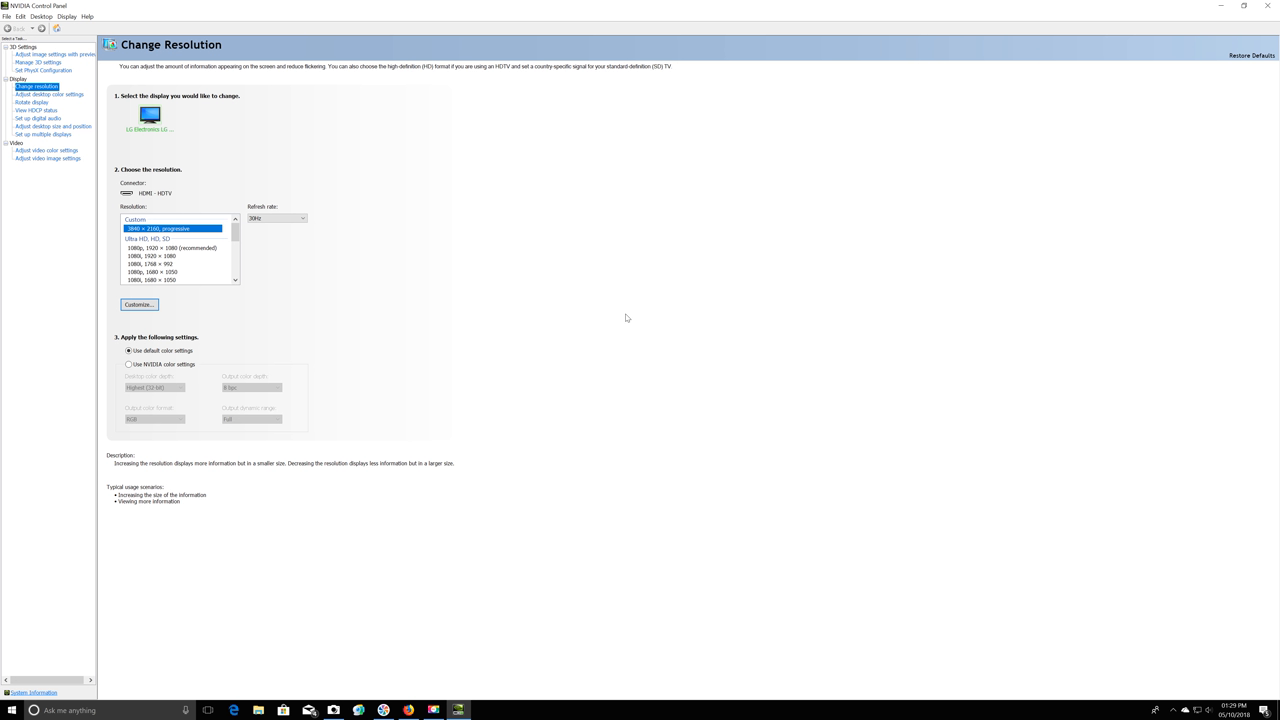
mouse_move(884, 182)
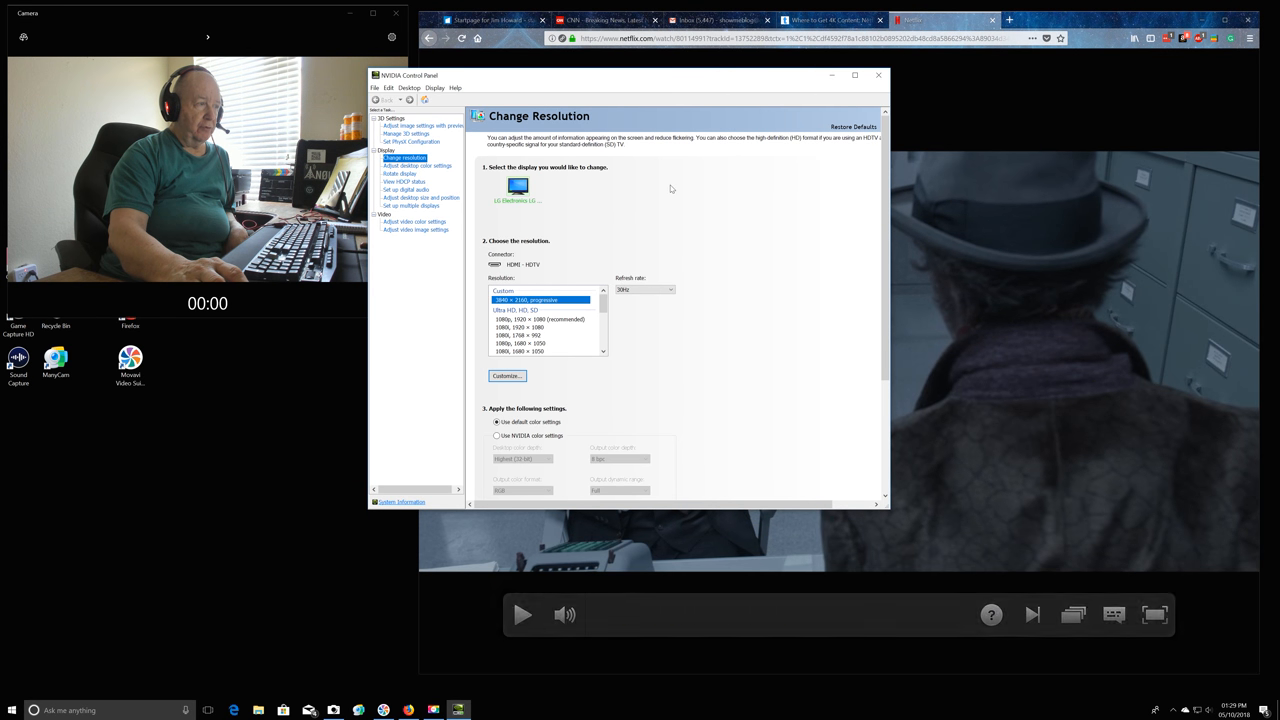
mouse_move(672, 155)
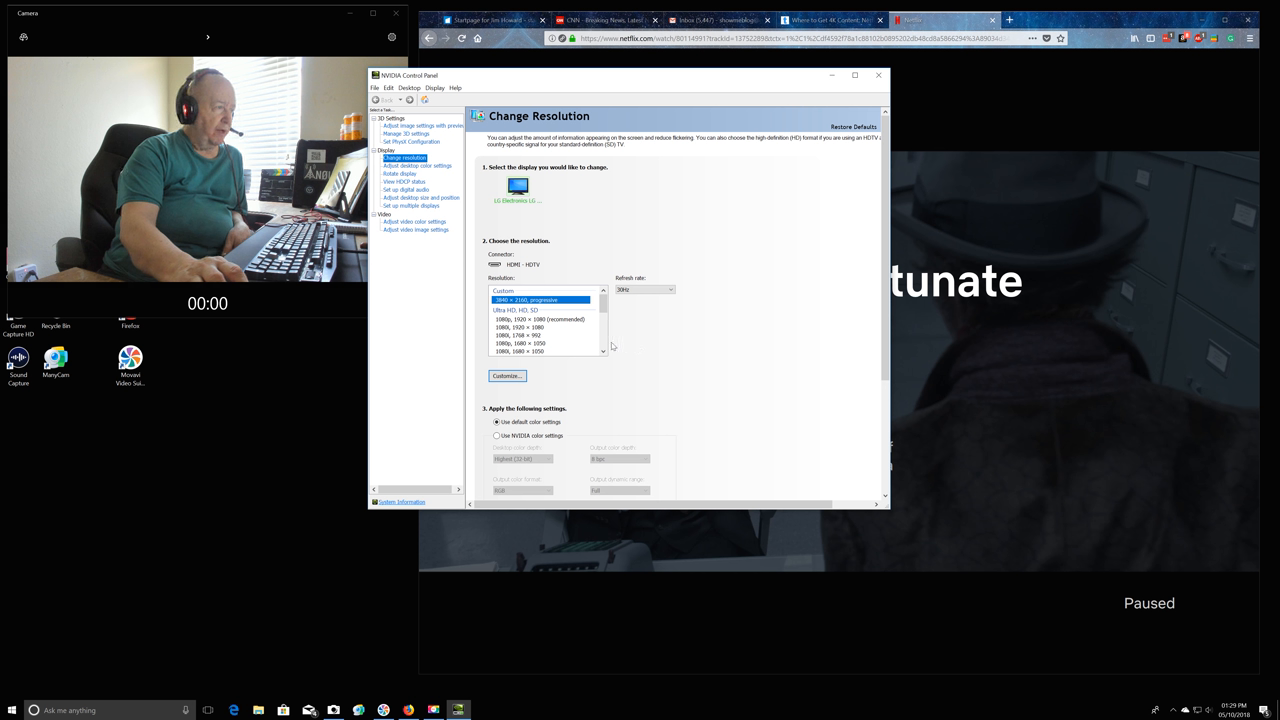
mouse_move(1040, 600)
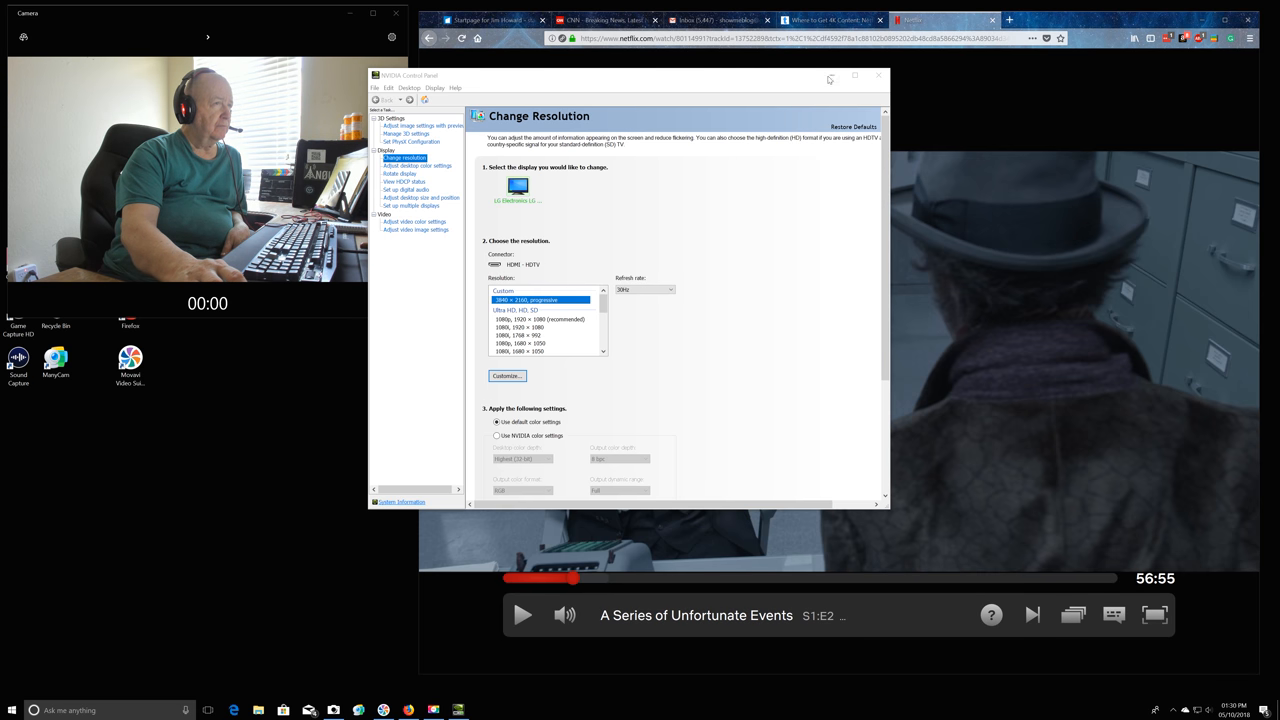
Close NVIDIA Control Panel and drag the Camera window toward the screen centre
click(878, 75)
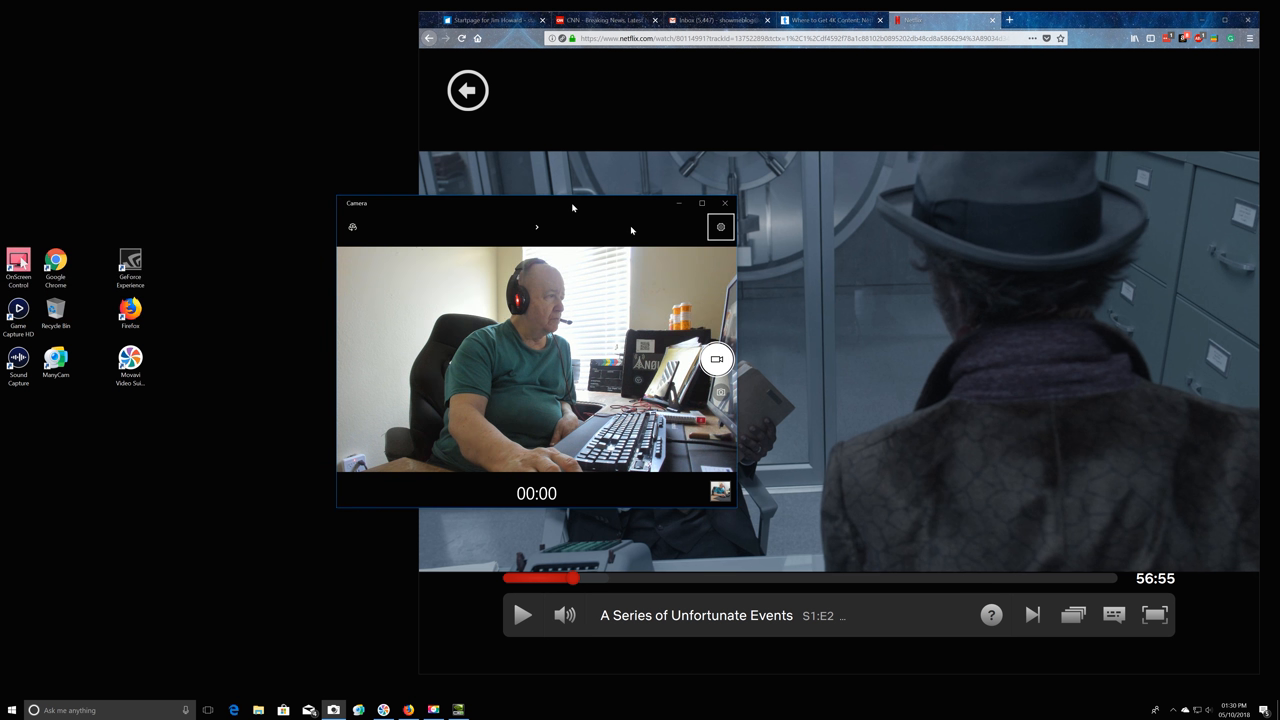
drag(573, 208, 639, 231)
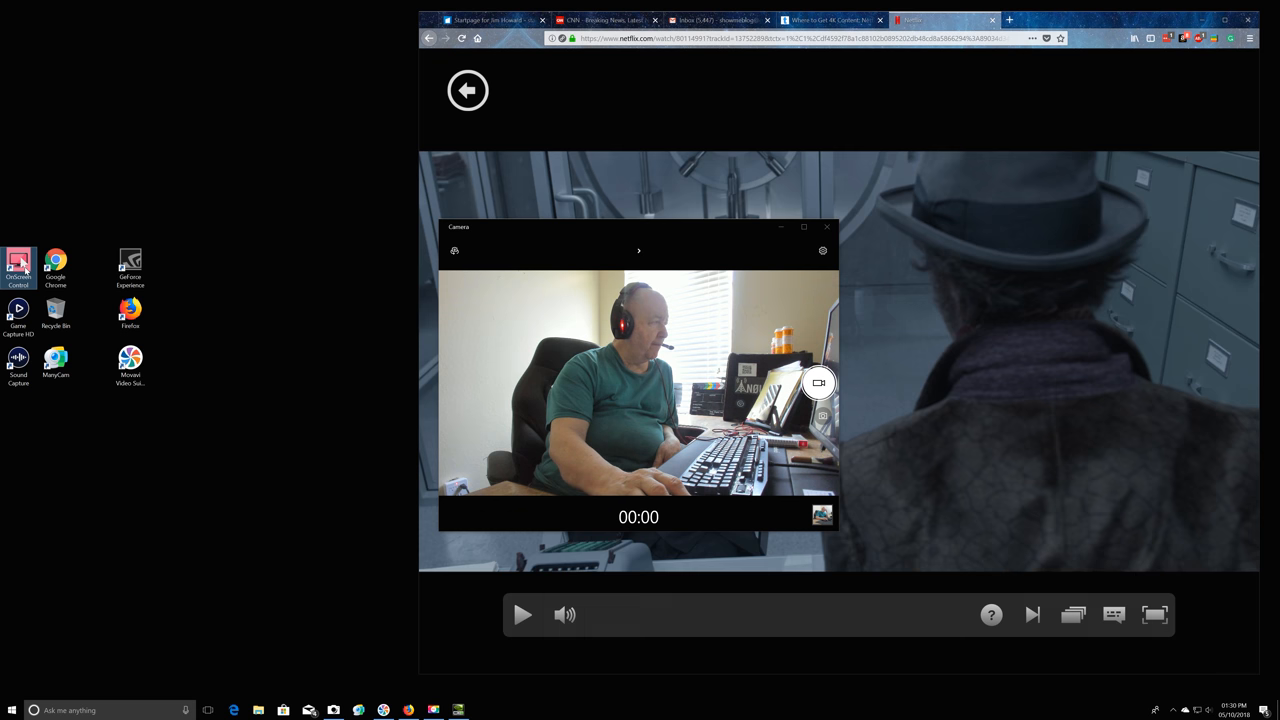
Apply OnScreen Control's 2 Screen (1:1) layout with Netflix left and Camera right, then exit
click(18, 265)
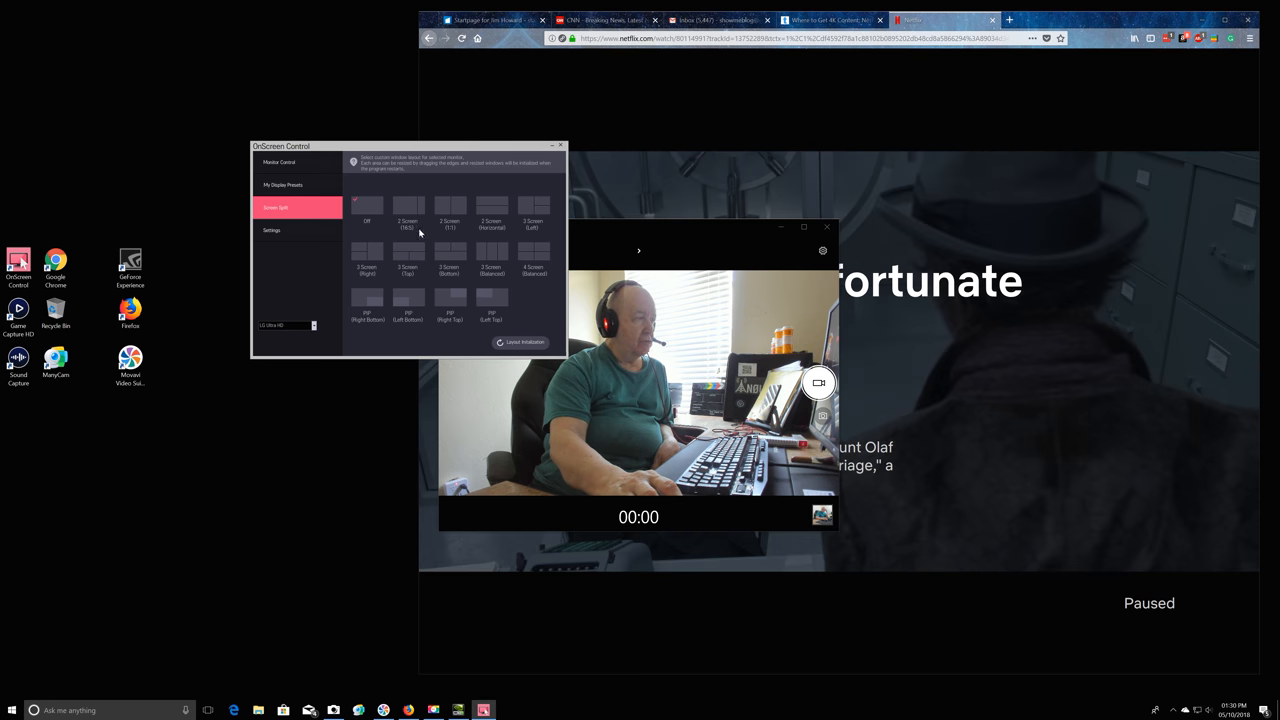
click(450, 207)
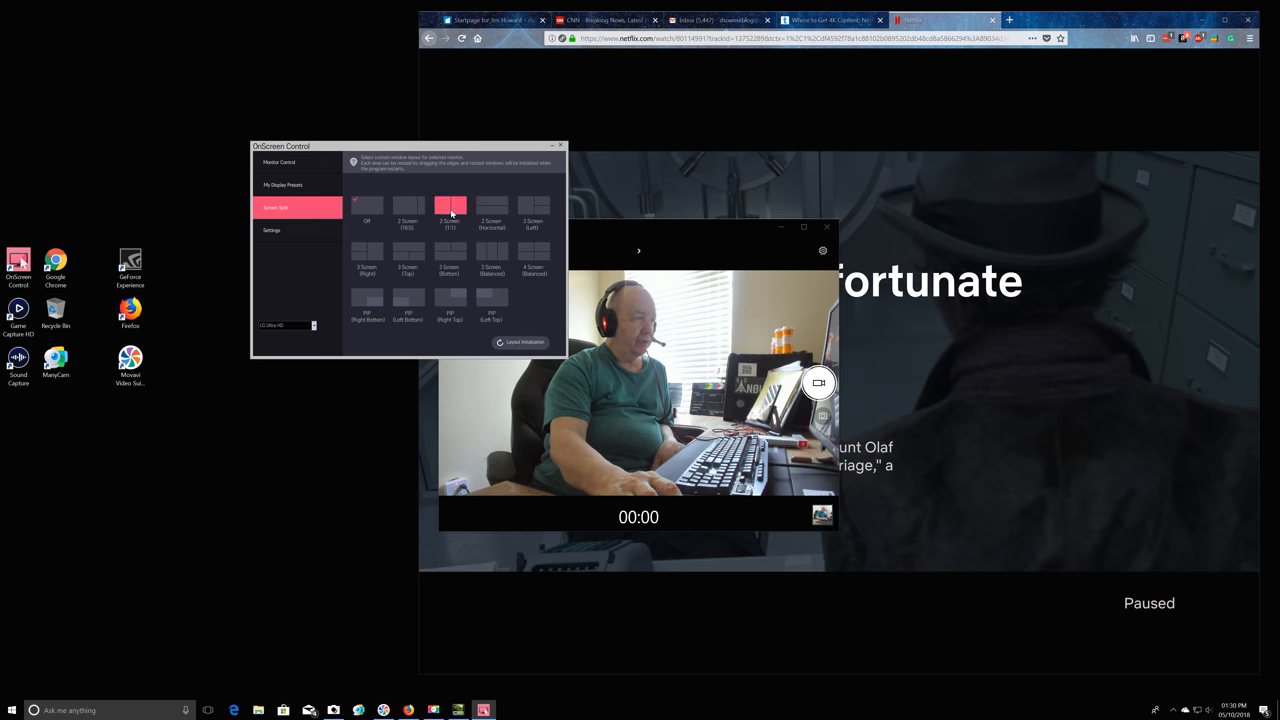
click(449, 207)
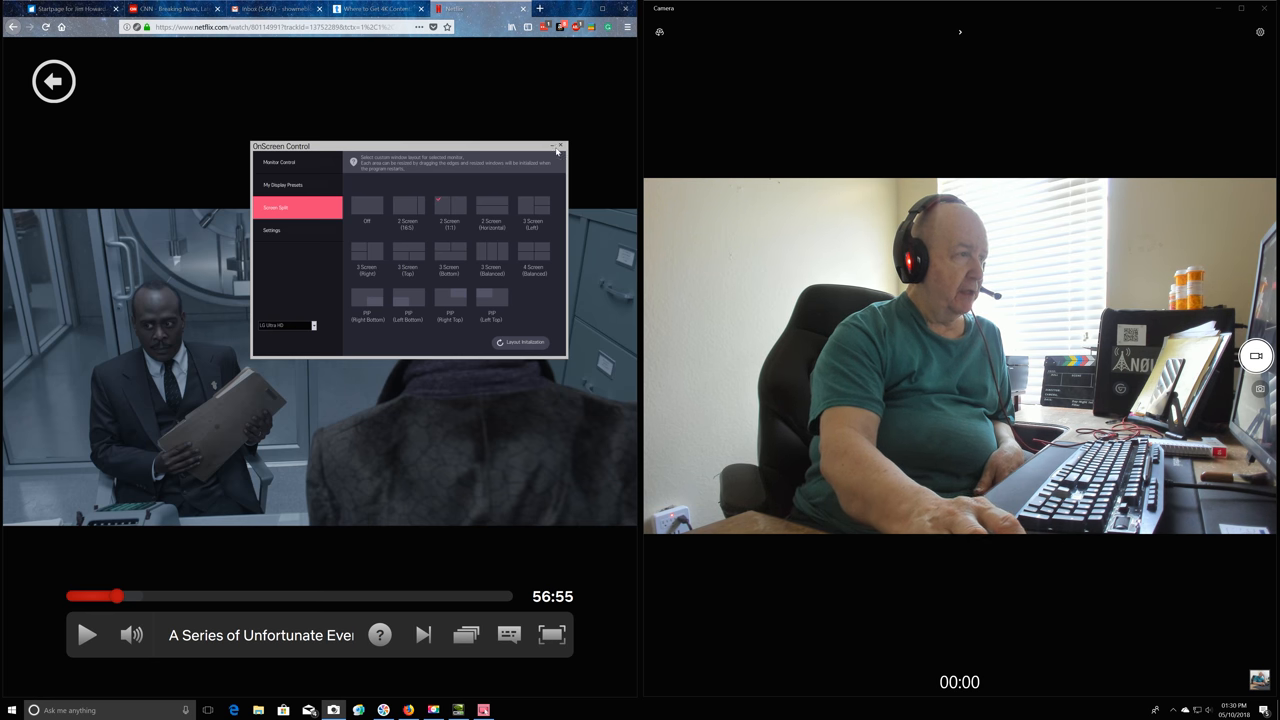
click(560, 147)
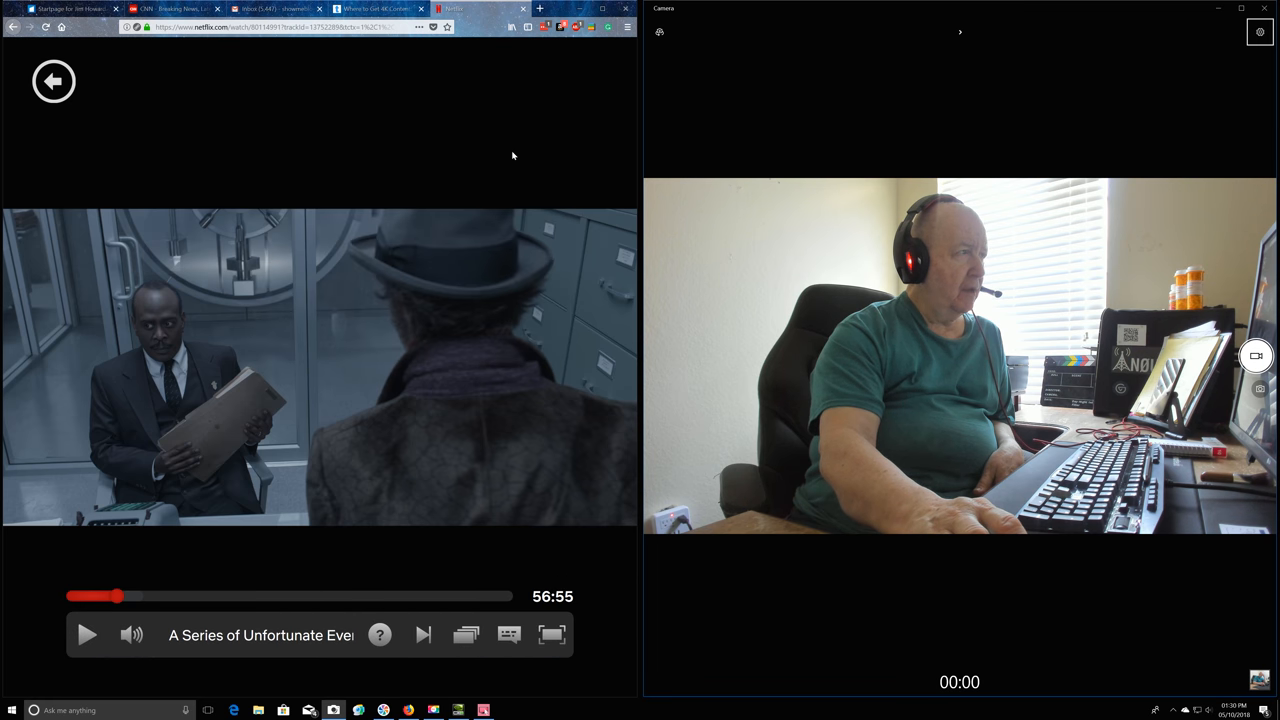
mouse_move(315, 84)
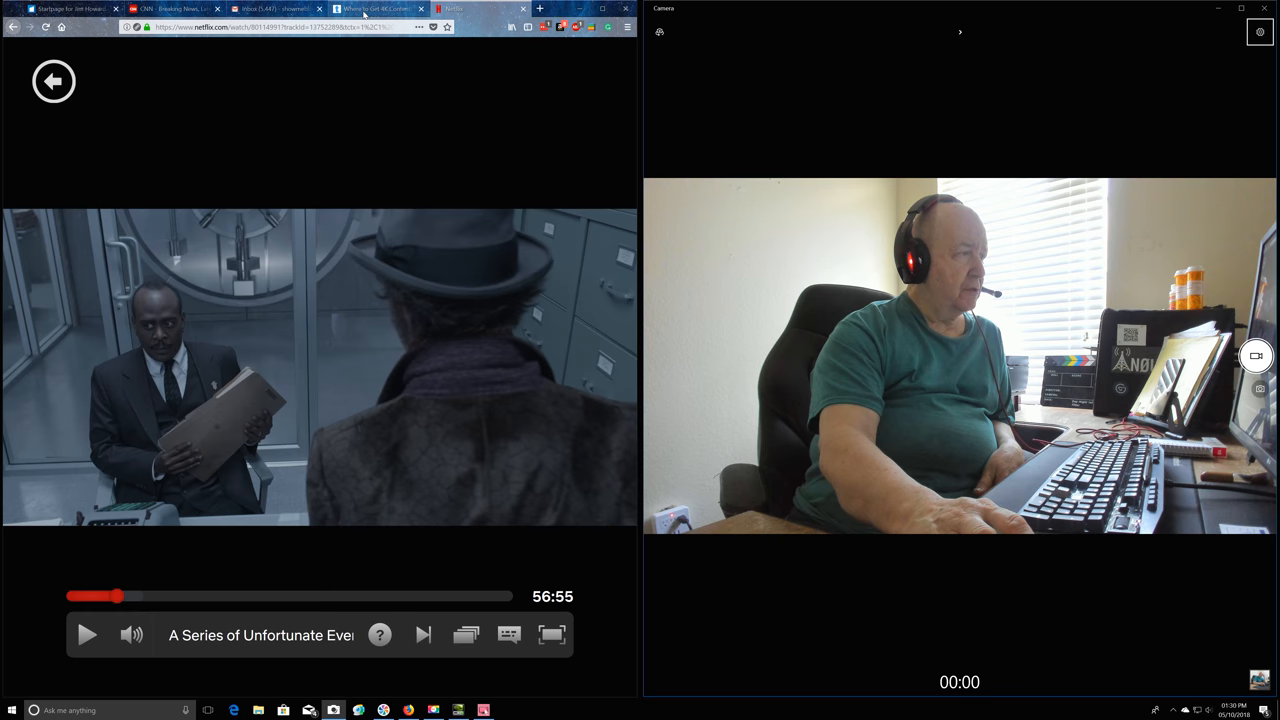
Switch Firefox to the Tom's Guide 'Where to Get 4K Content' tab
click(375, 9)
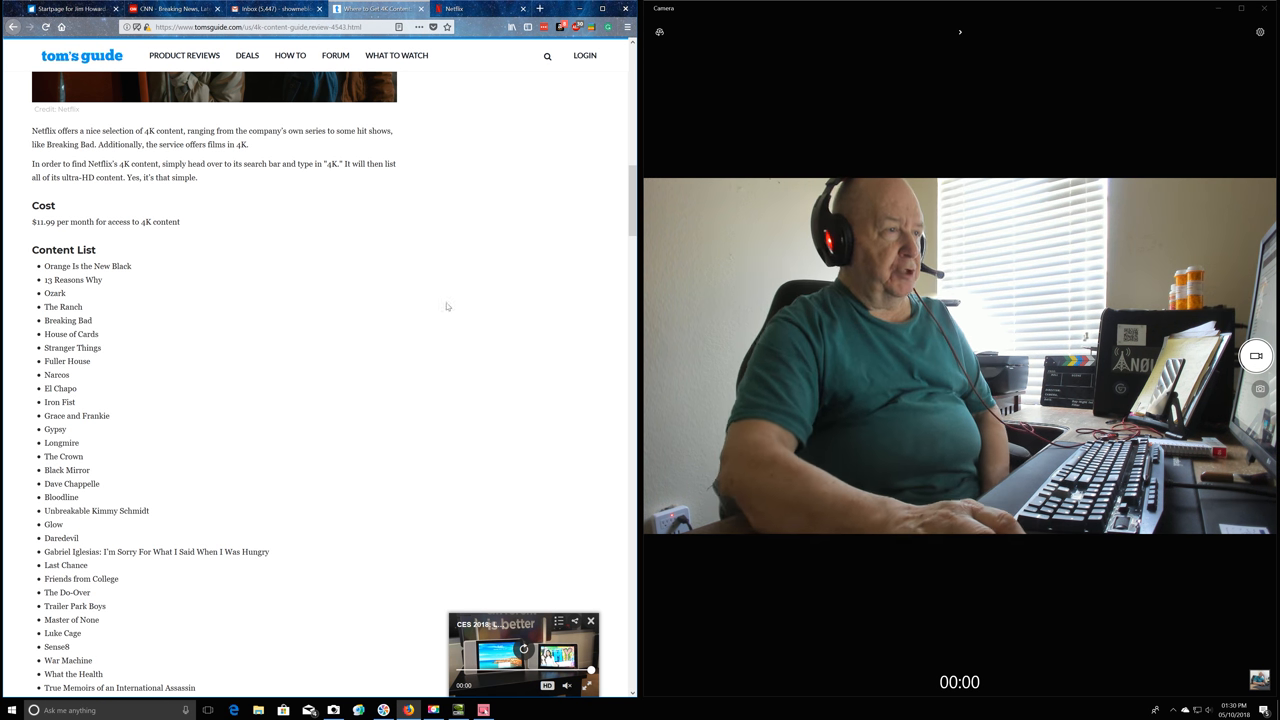
mouse_move(452, 306)
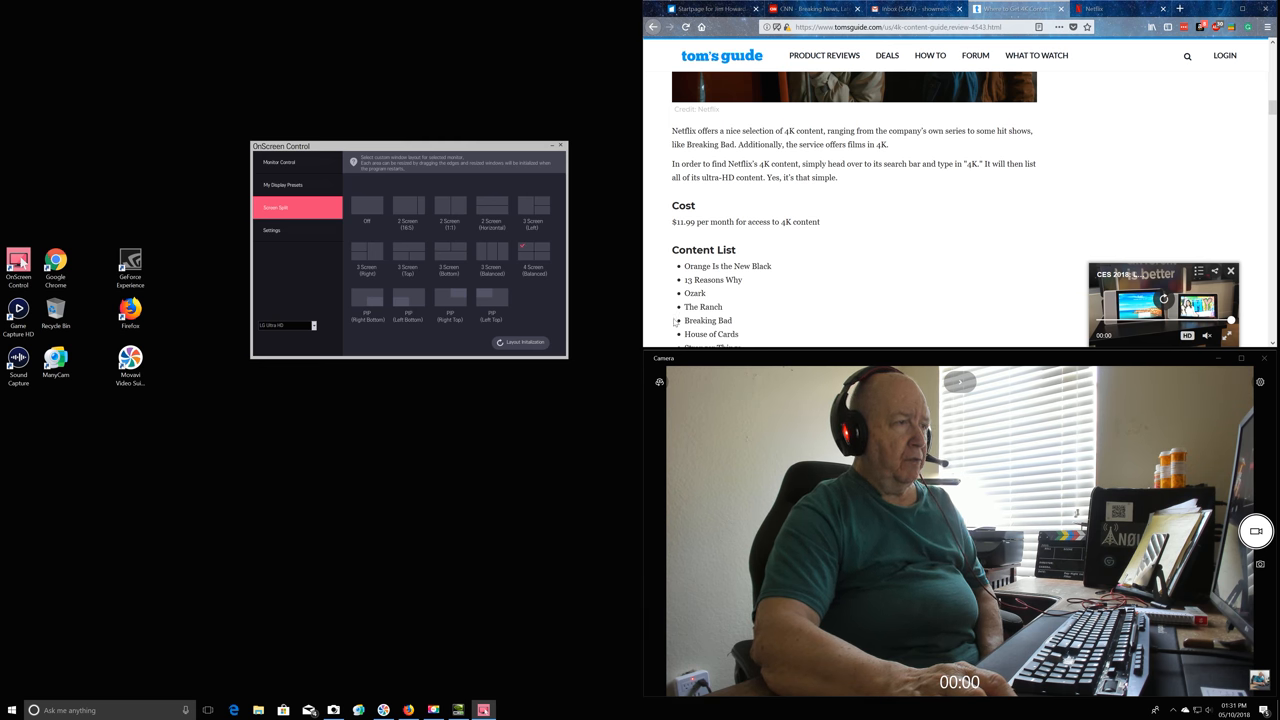
Scroll down the Tom's Guide article and bring up OnScreen Control's Screen Split from the taskbar
scroll(down, 3)
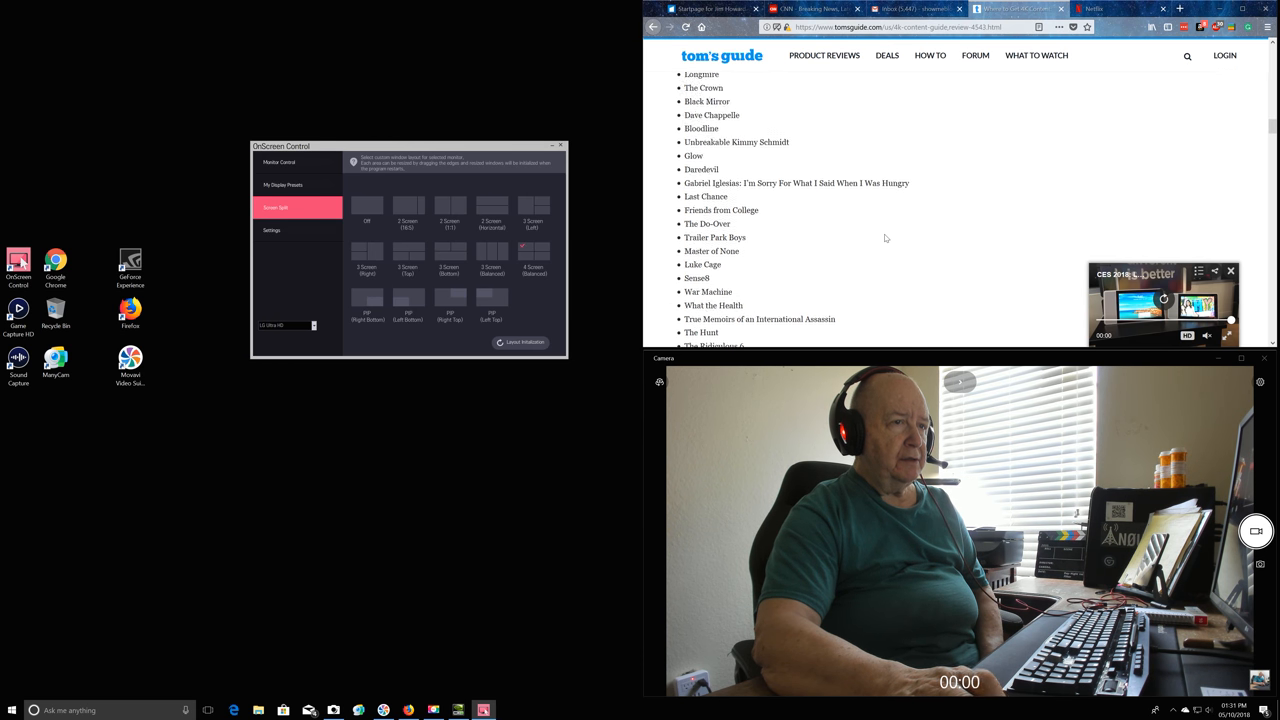
scroll(down, 3)
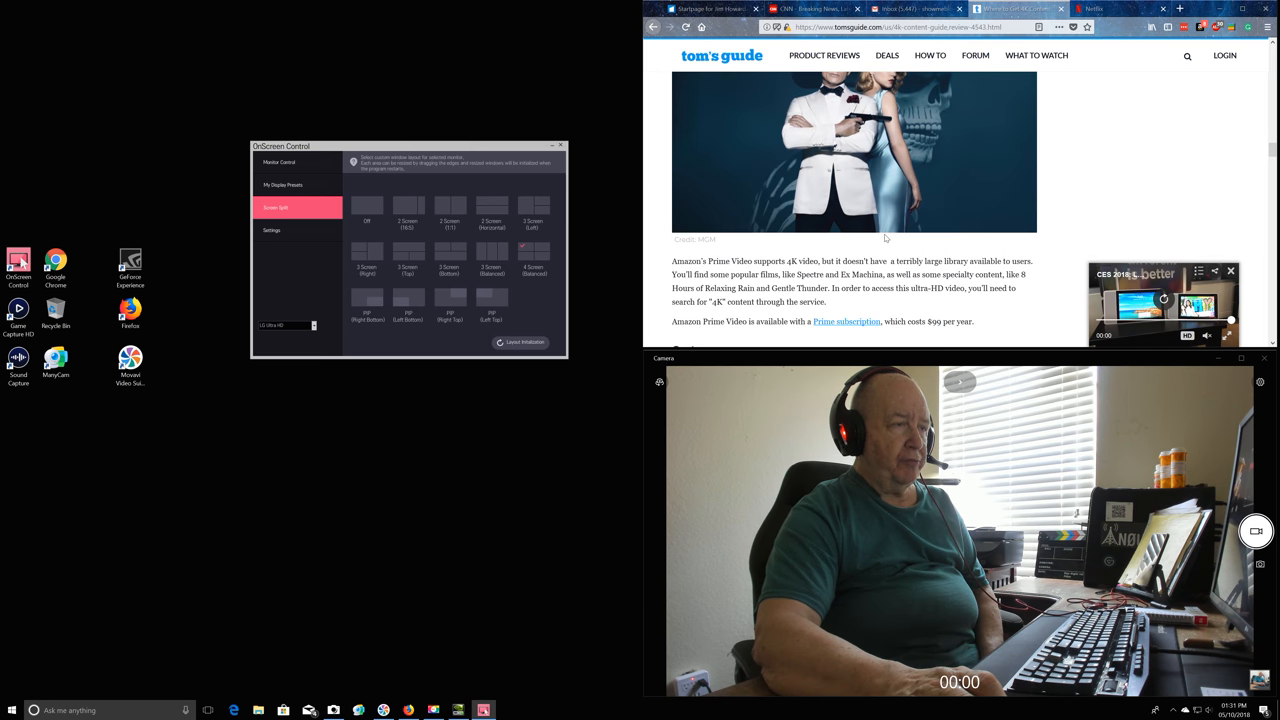
scroll(down, 3)
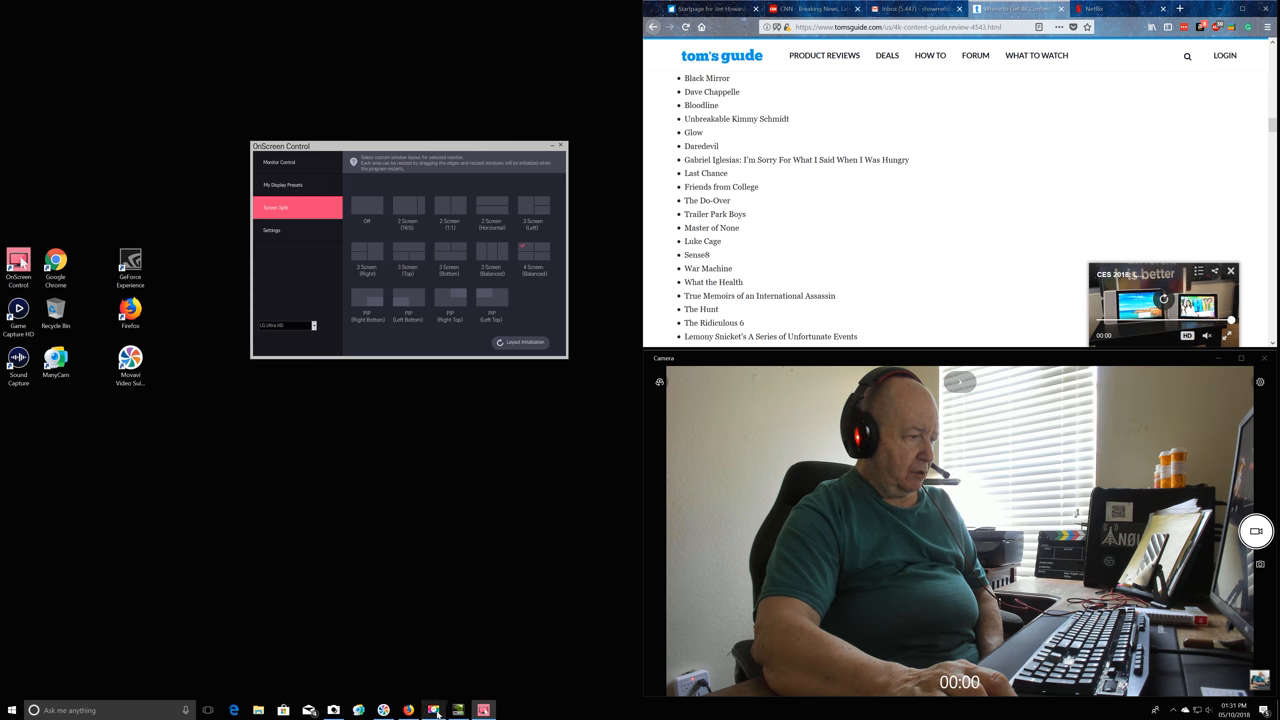
click(433, 710)
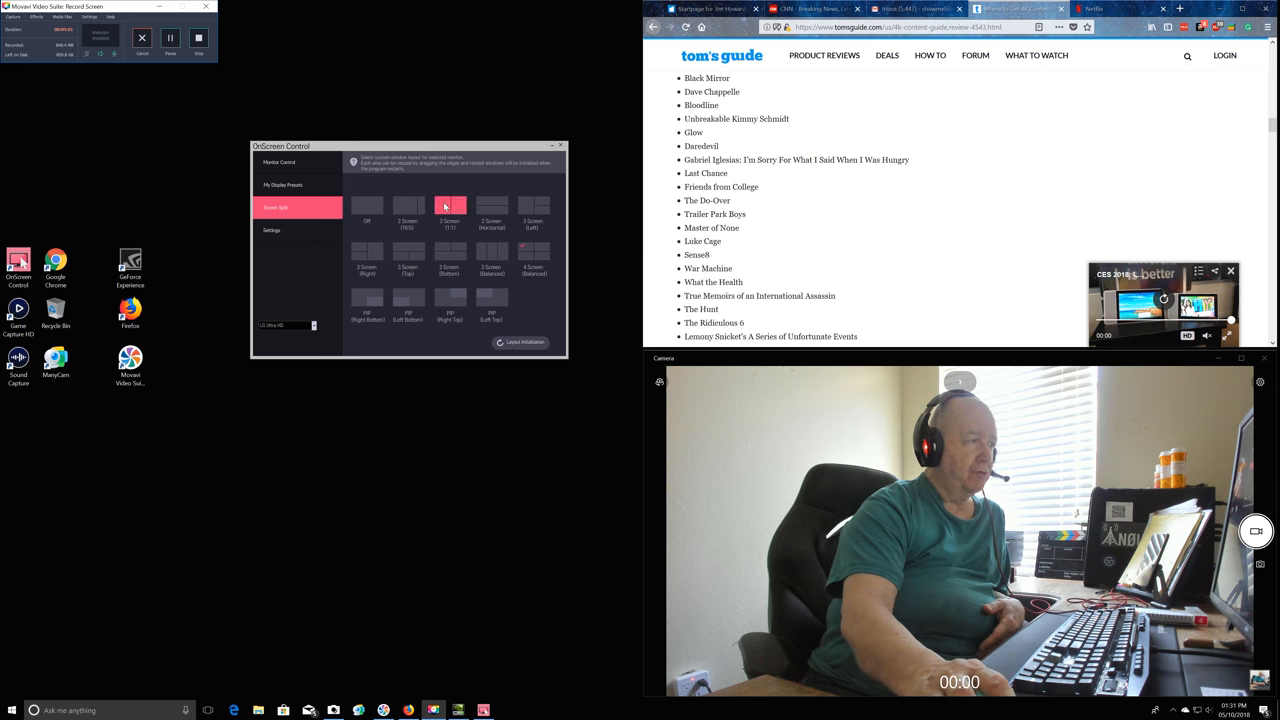
Switch the OnScreen Control split to Off and move the Camera window to the top-left quarter
click(367, 206)
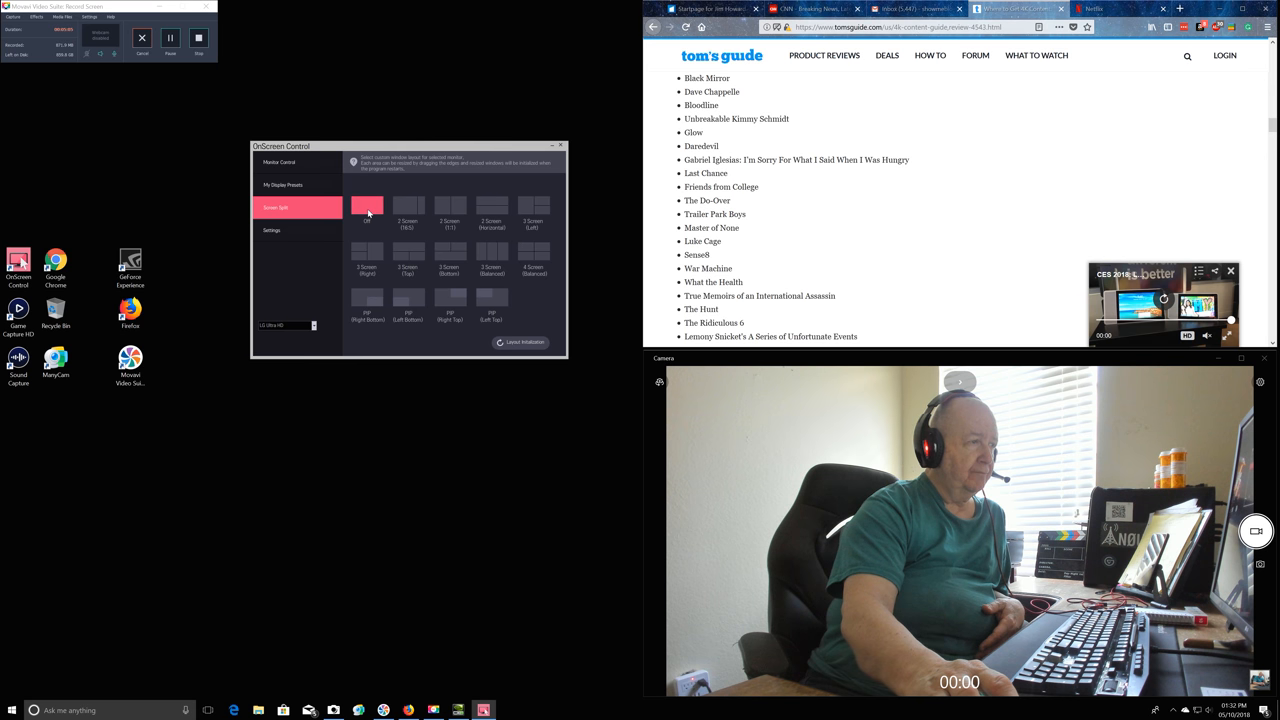
click(367, 205)
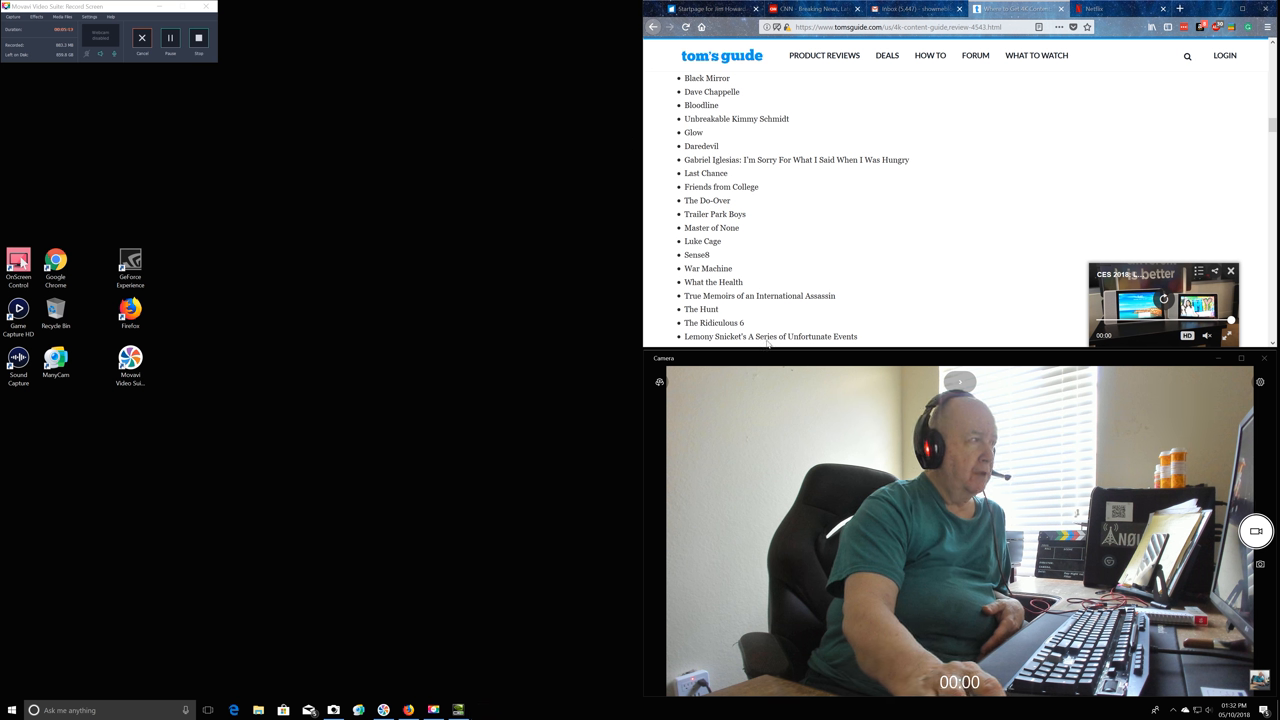
drag(108, 6, 377, 527)
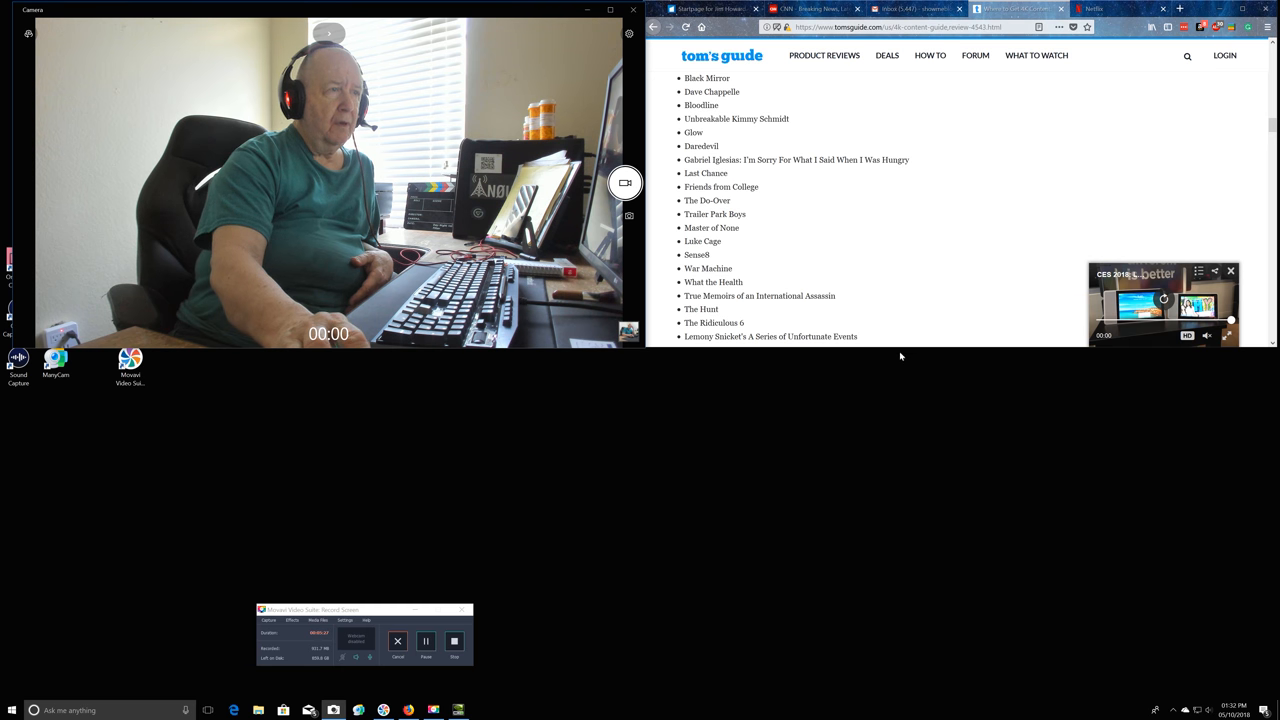
Scroll down the page in the Firefox window
scroll(down, 3)
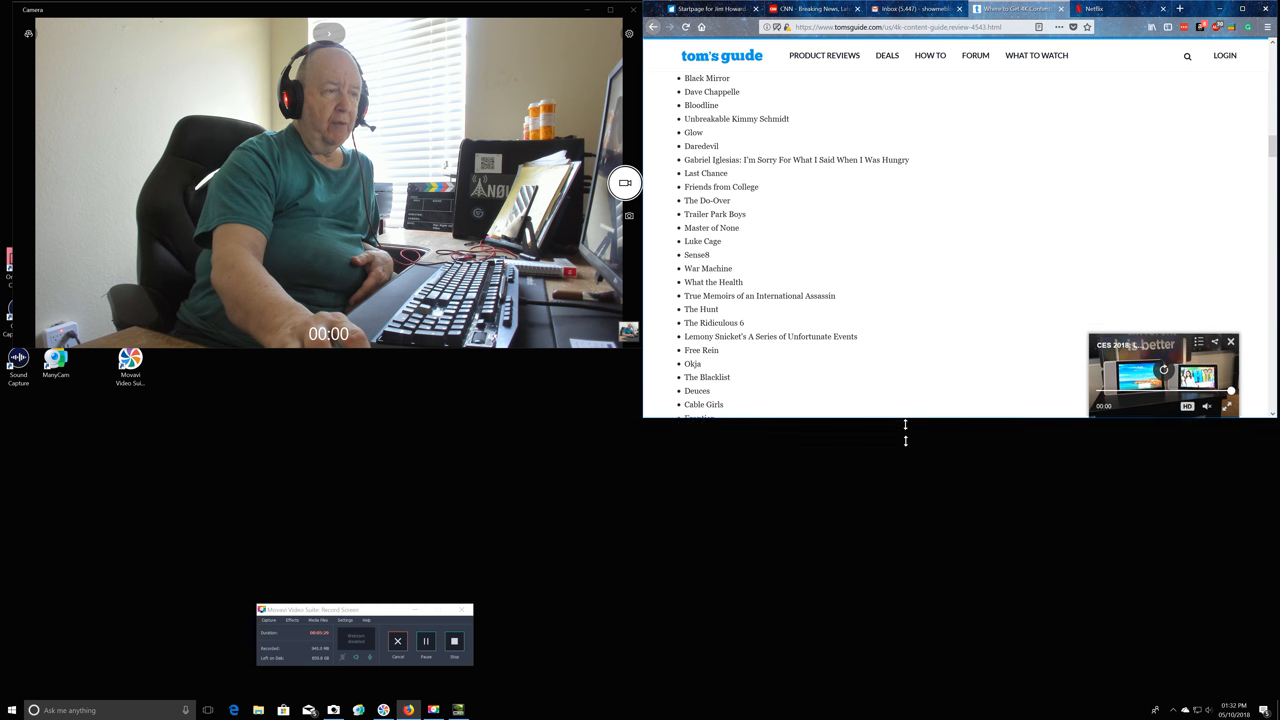
scroll(down, 3)
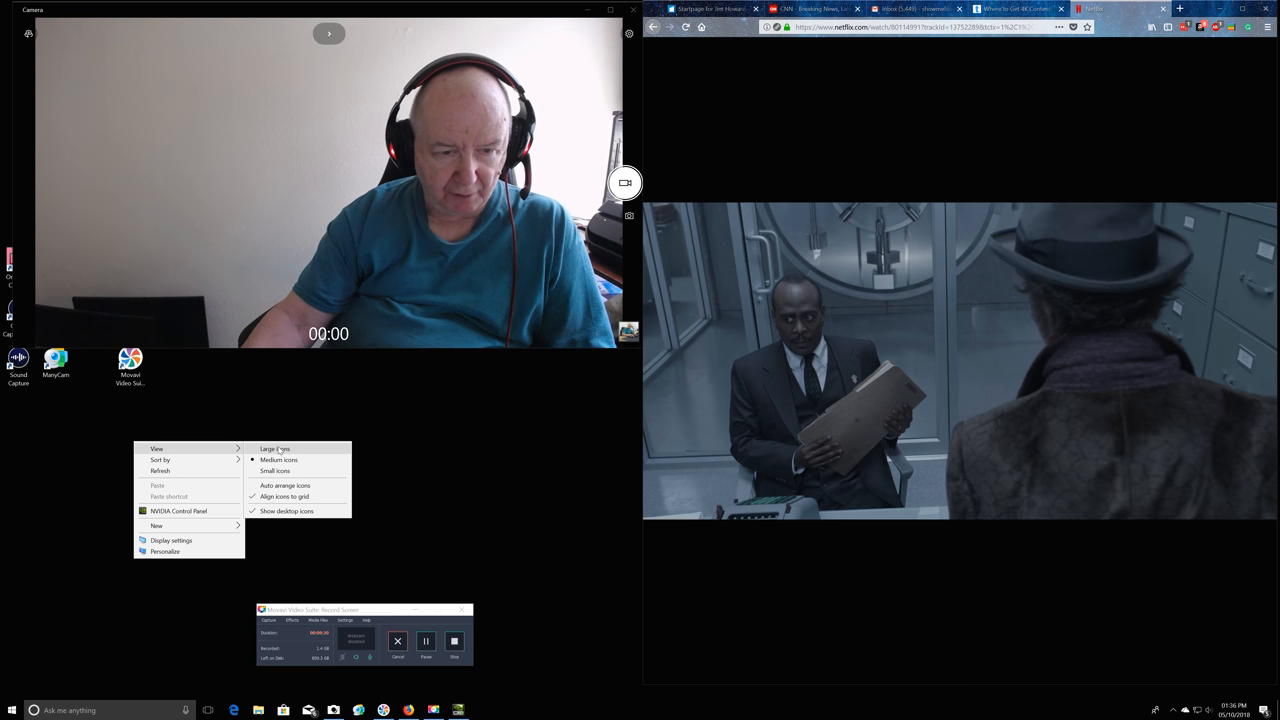
Choose View > Large icons for the Windows desktop
click(275, 448)
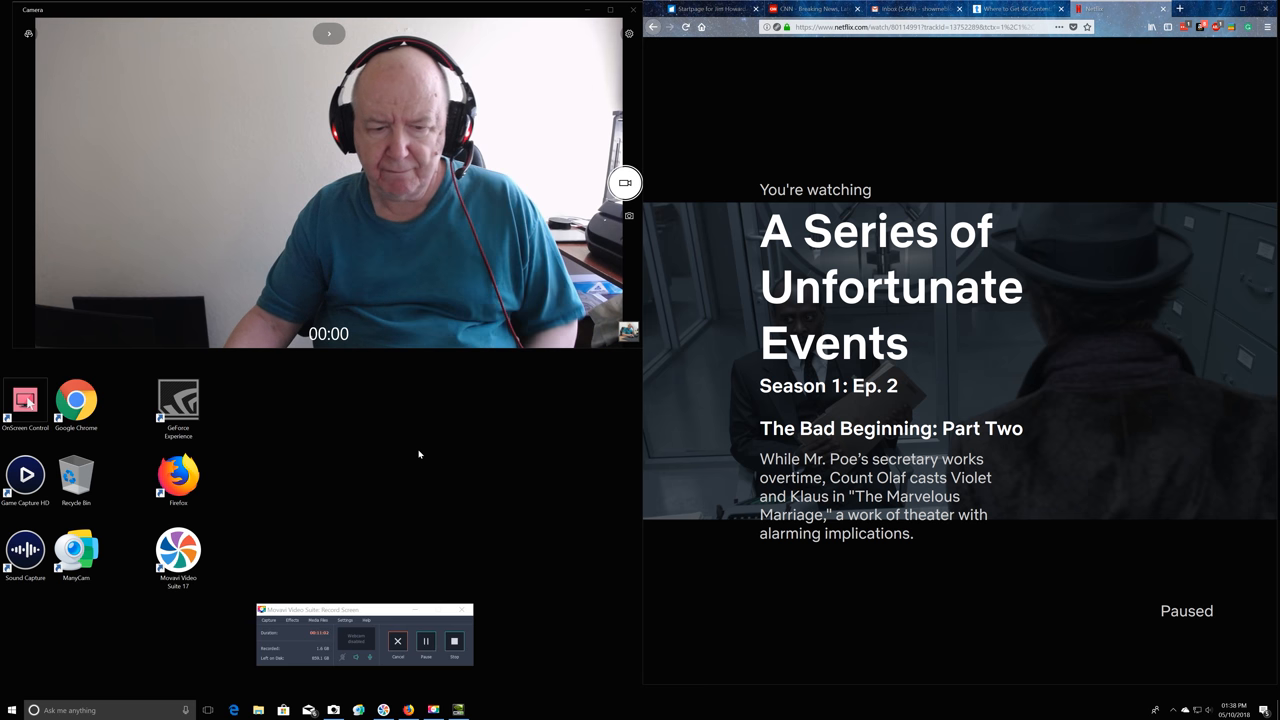
mouse_move(455, 462)
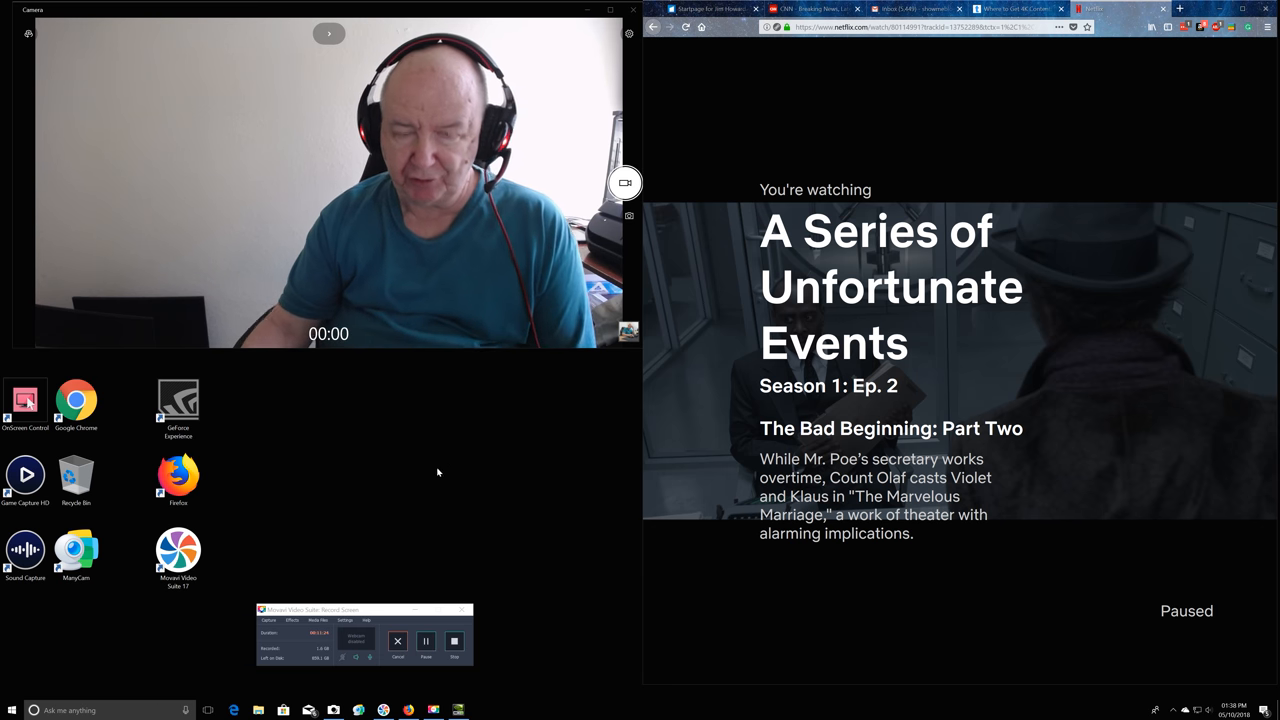
mouse_move(471, 493)
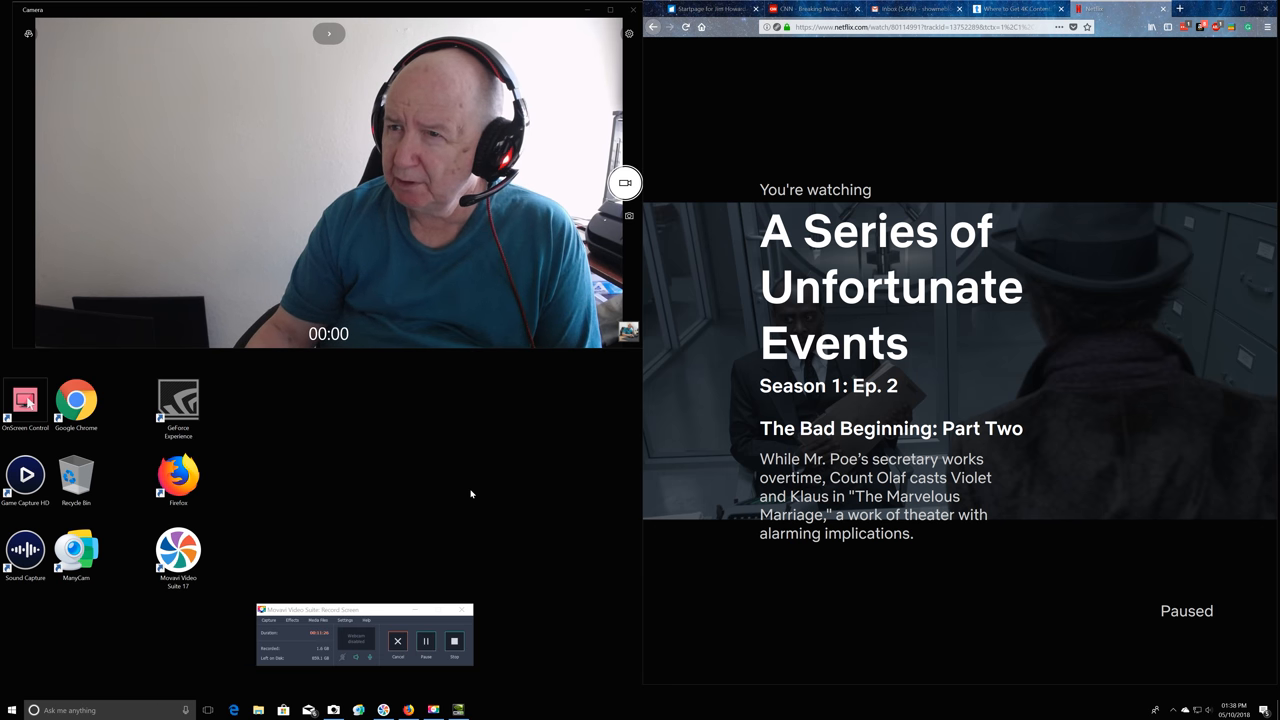